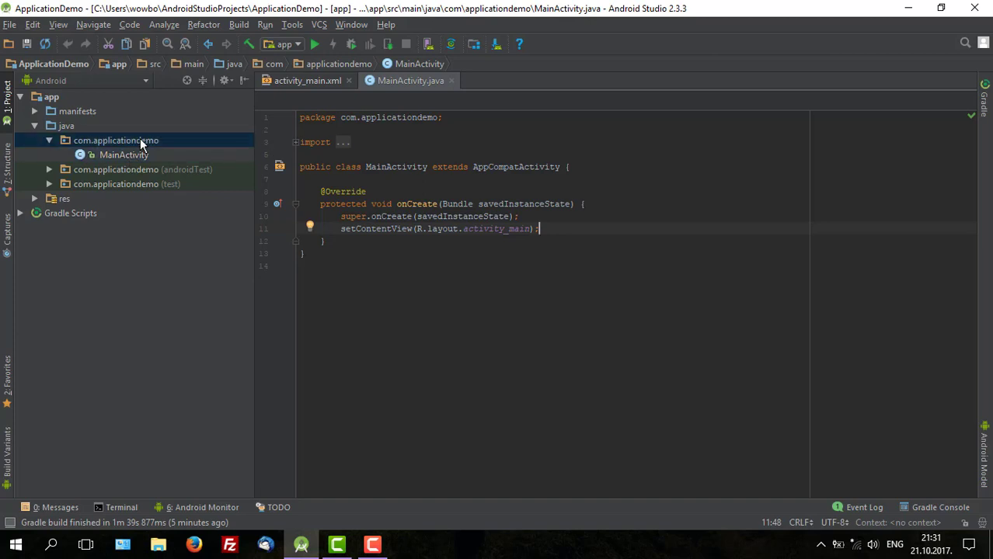
Start a new Empty Activity in com.applicationdemo and name it NewActivity.
{"action": "right_click", "coordinate": [115, 140]}
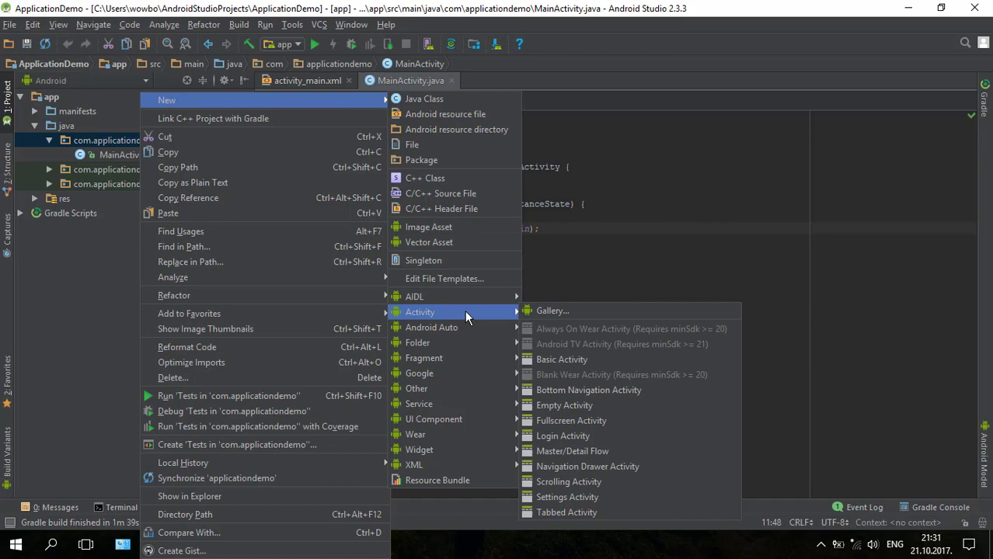
{"action": "left_click", "coordinate": [572, 404]}
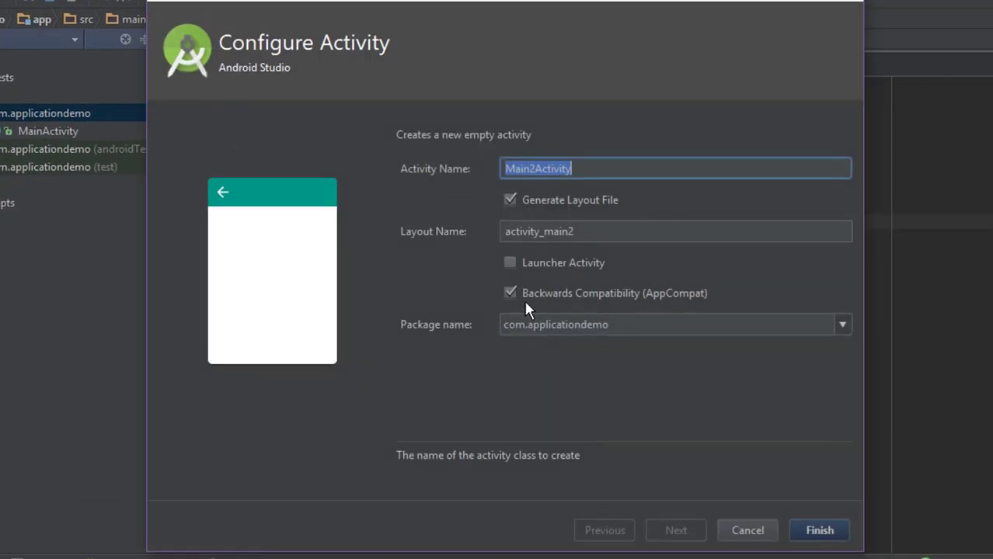
{"action": "type", "text": "N"}
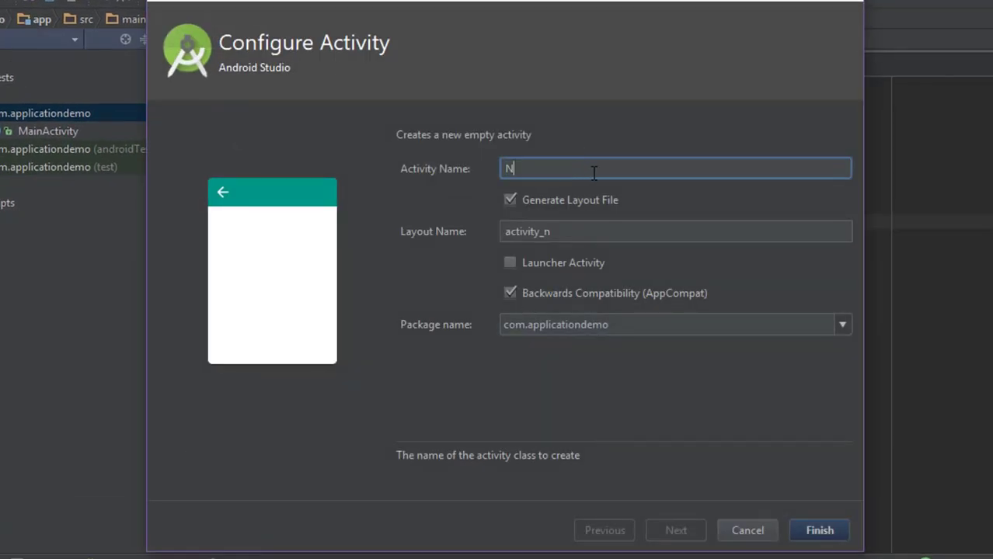
{"action": "type", "text": "ewActivity"}
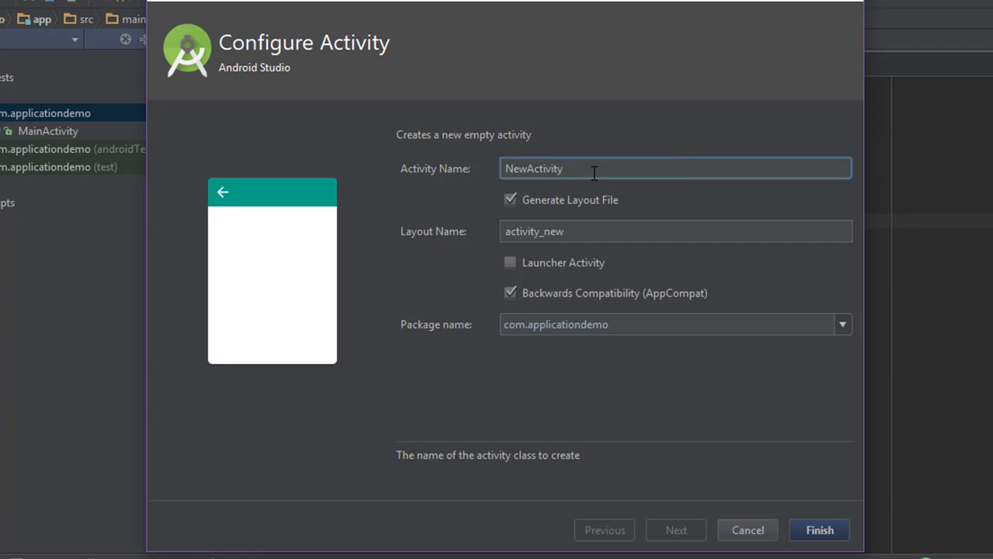
{"action": "mouse_move", "coordinate": [791, 522]}
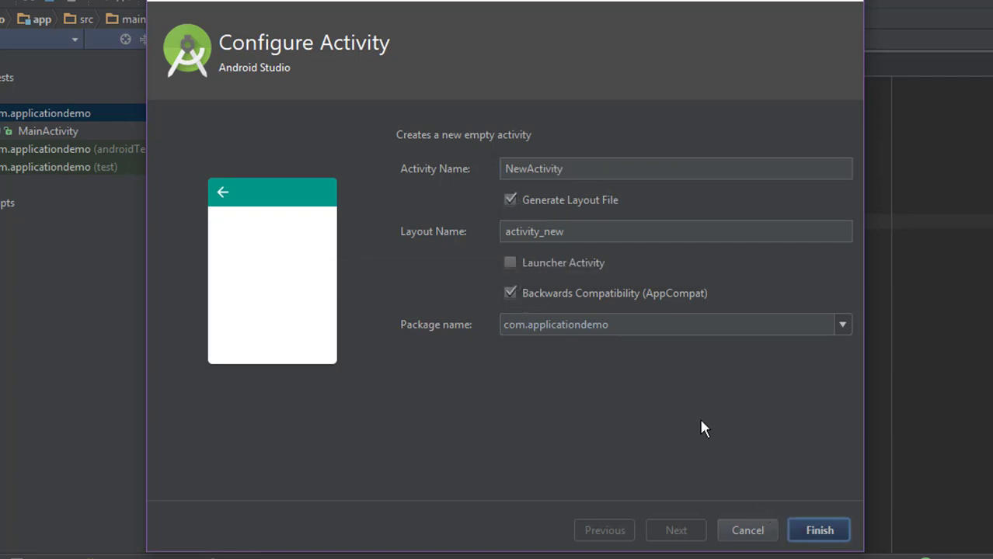
Finish the wizard so NewActivity.java and activity_new.xml are generated.
{"action": "left_click", "coordinate": [820, 531]}
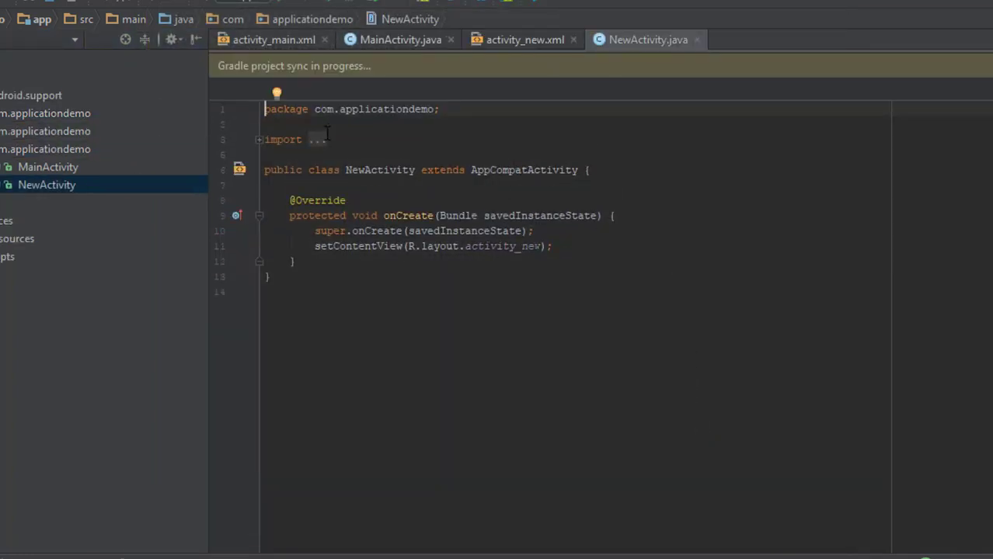
{"action": "mouse_move", "coordinate": [518, 193]}
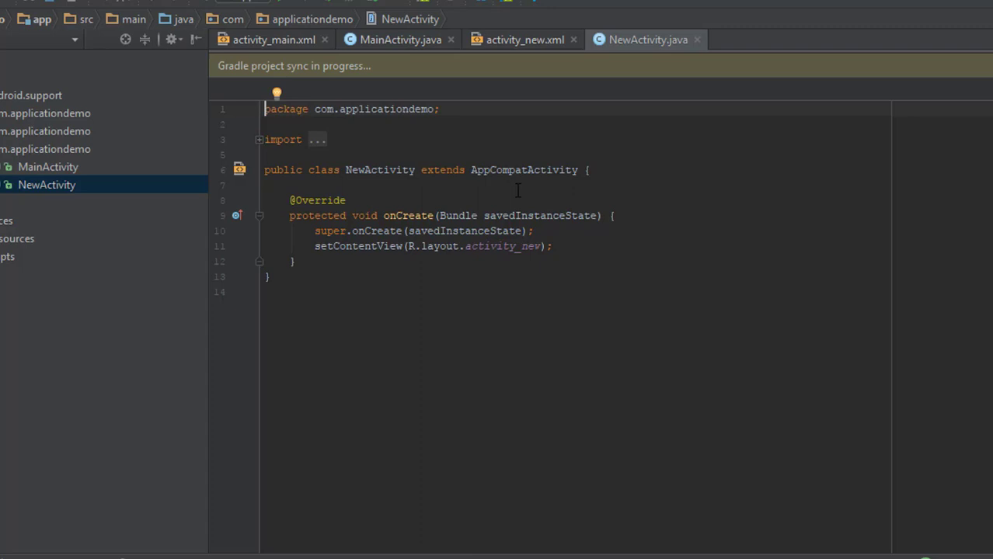
{"action": "mouse_move", "coordinate": [432, 479]}
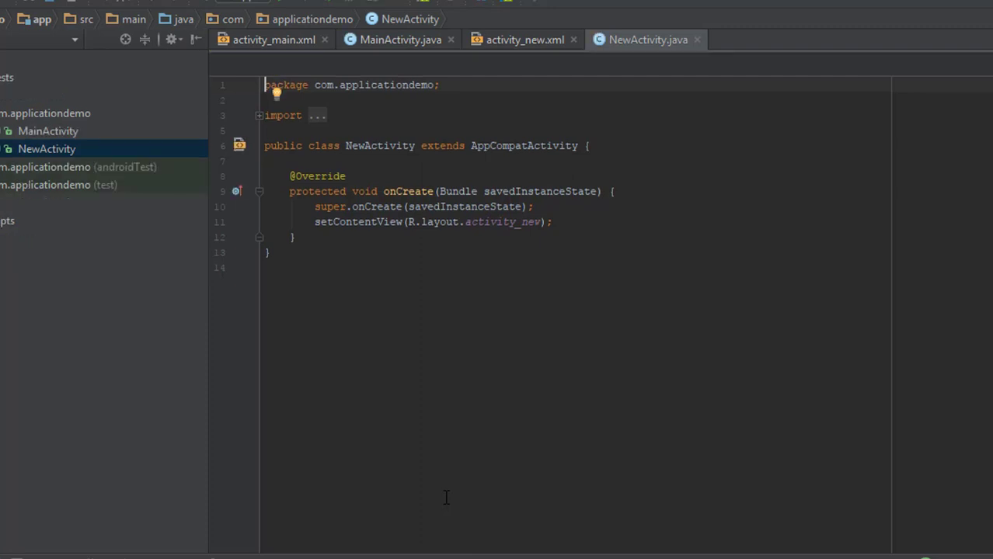
{"action": "mouse_move", "coordinate": [544, 48]}
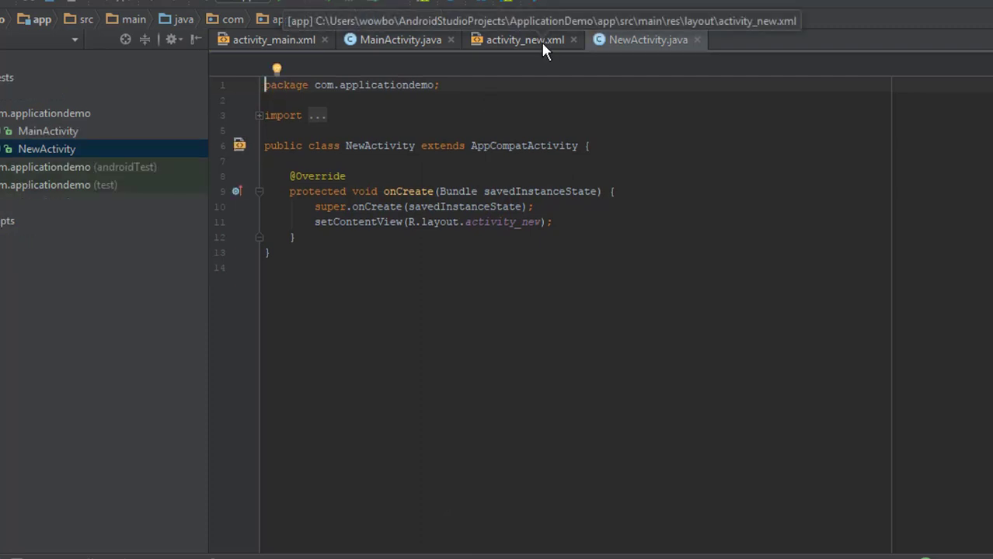
Place a TextView in the activity_new ConstraintLayout and view its XML source.
{"action": "left_click", "coordinate": [526, 40]}
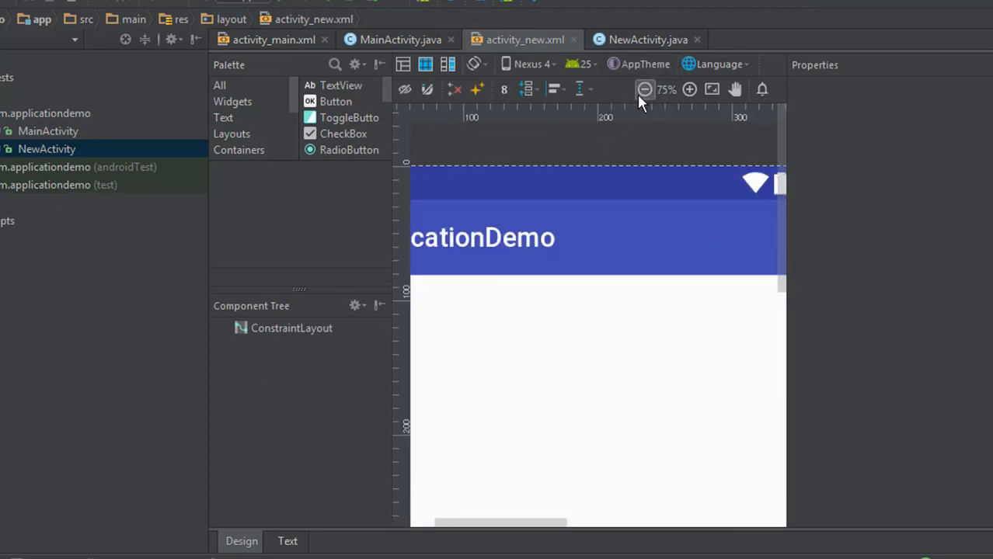
{"action": "left_click", "coordinate": [644, 88]}
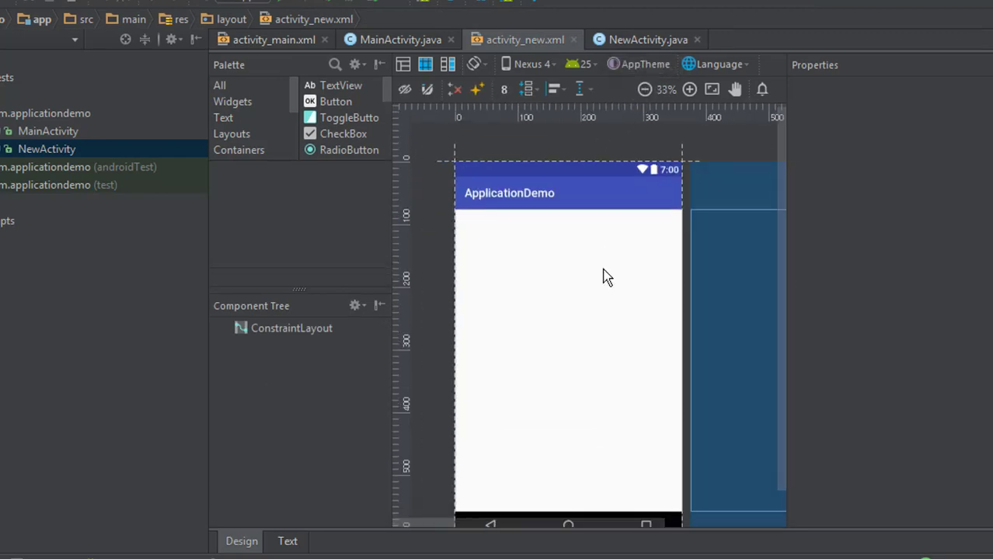
{"action": "left_click", "coordinate": [286, 541]}
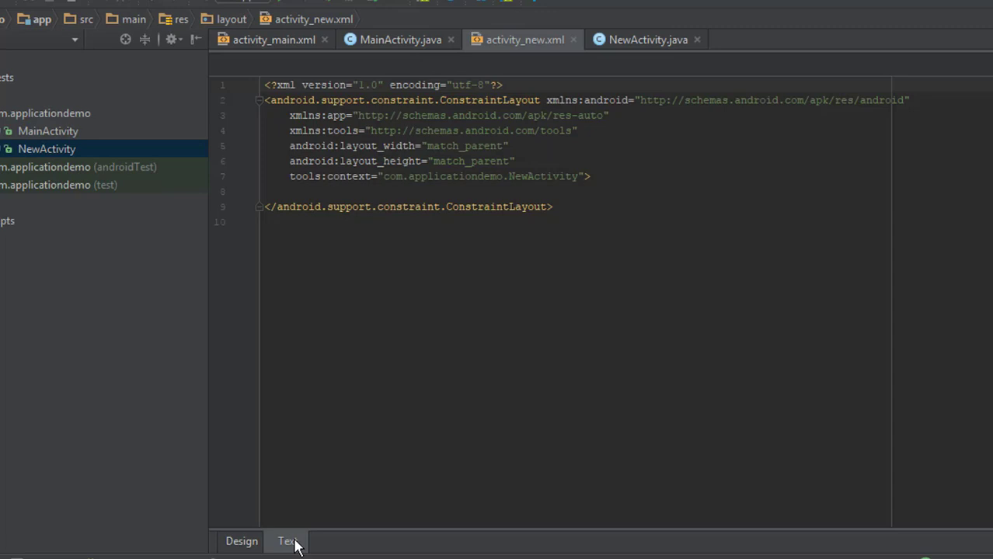
{"action": "left_click", "coordinate": [241, 541]}
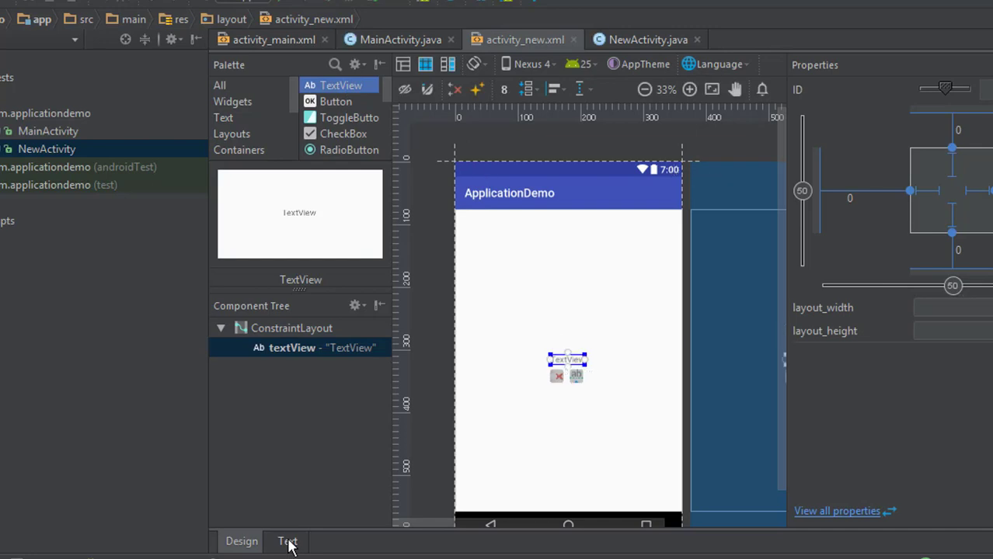
{"action": "left_click", "coordinate": [286, 541]}
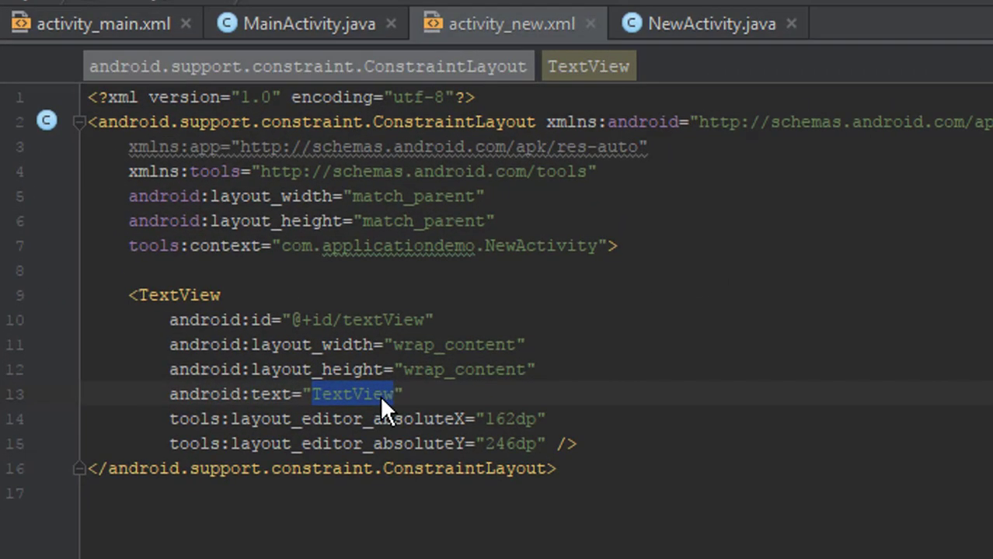
{"action": "type", "text": "New Activ"}
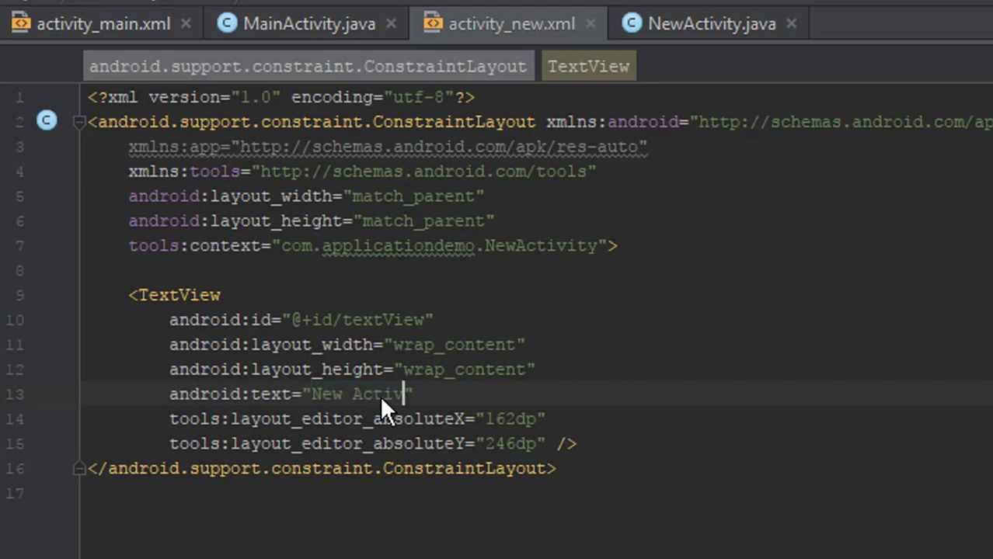
{"action": "type", "text": "ity\""}
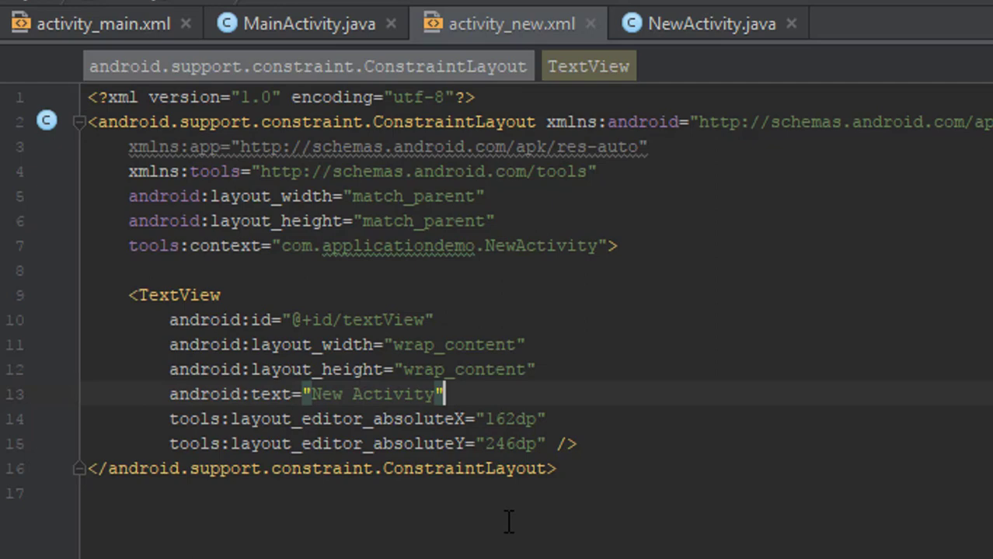
{"action": "type", "text": "android:textSize=\"\""}
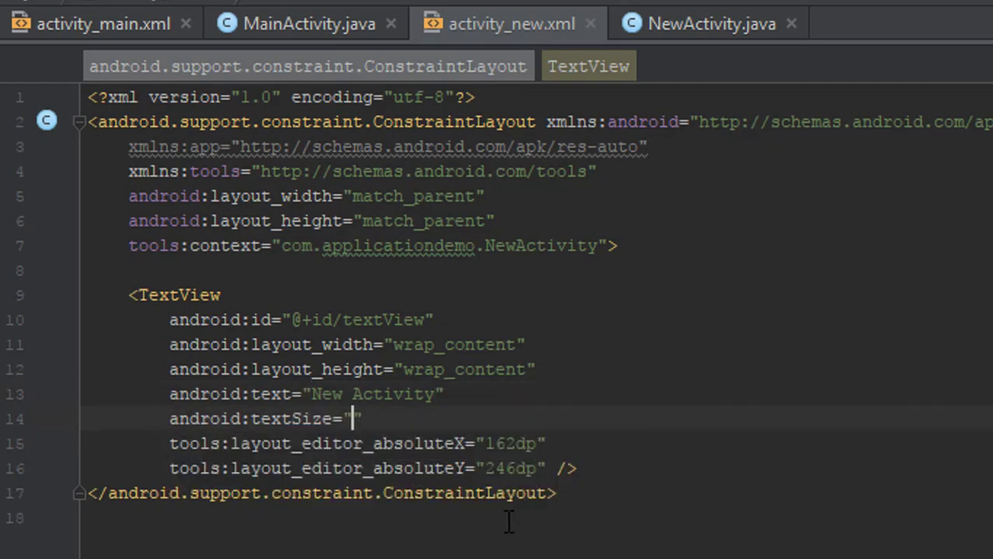
{"action": "type", "text": "25sp"}
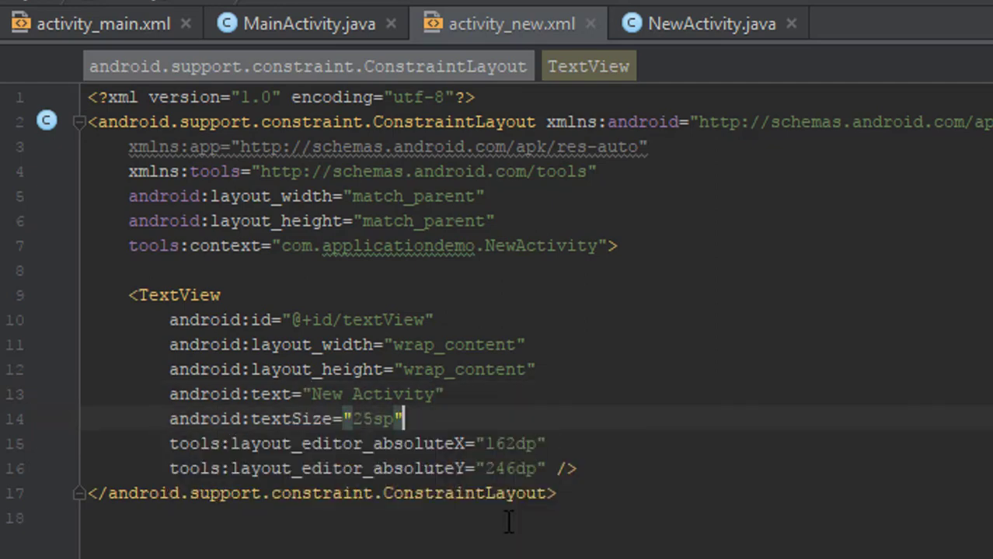
{"action": "type", "text": "textColor=\""}
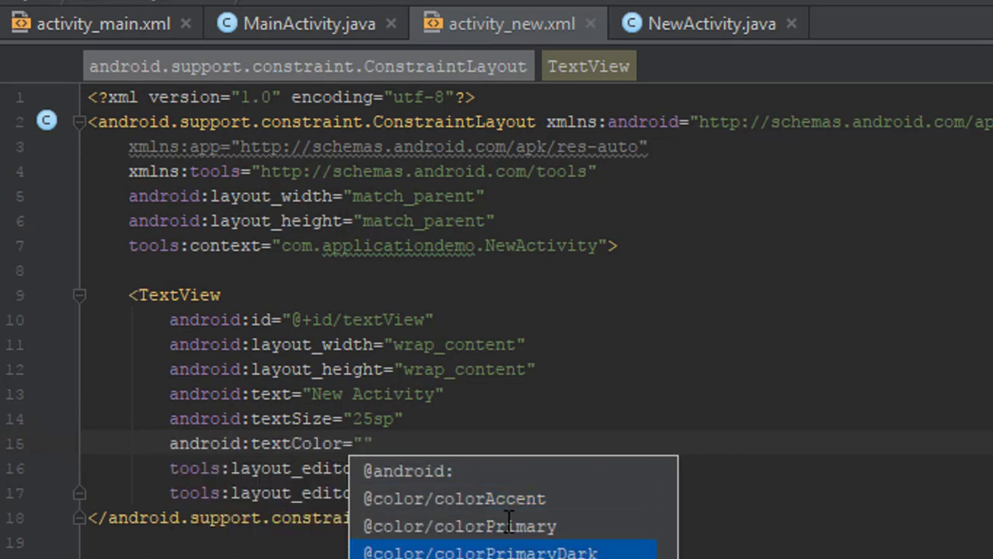
{"action": "left_click", "coordinate": [475, 551]}
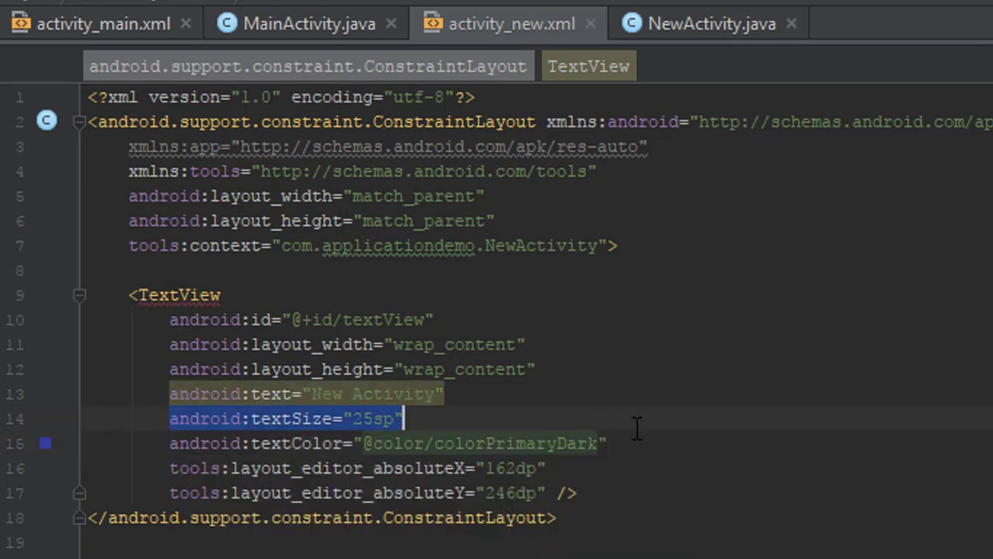
{"action": "left_click", "coordinate": [92, 23]}
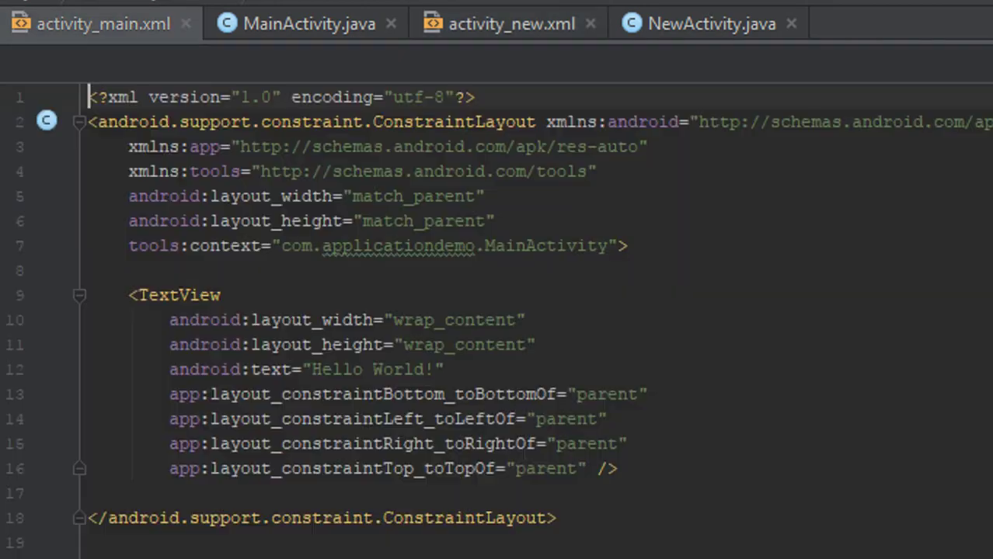
Change the activity_main TextView to read "Main activity" and preview the layout.
{"action": "type", "text": "Fir"}
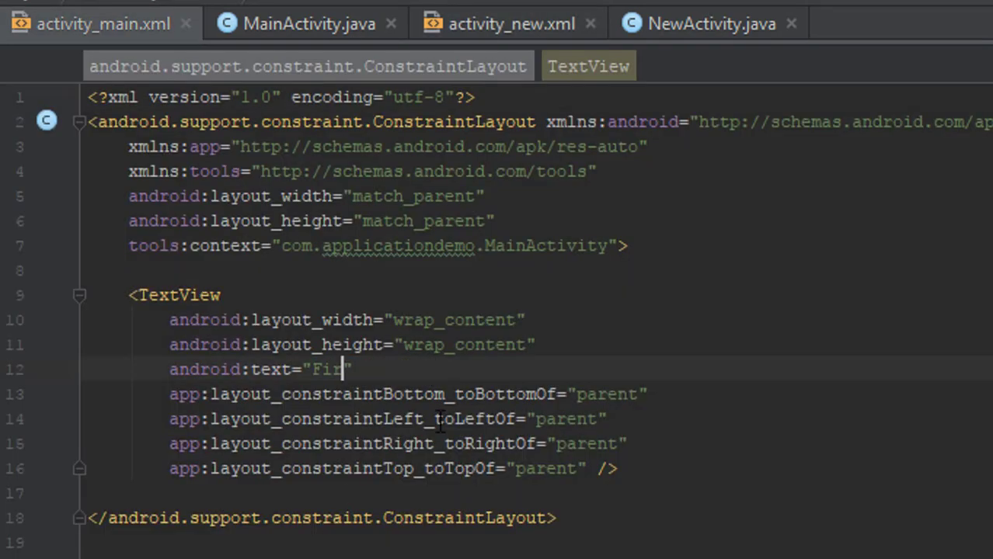
{"action": "type", "text": "Main a"}
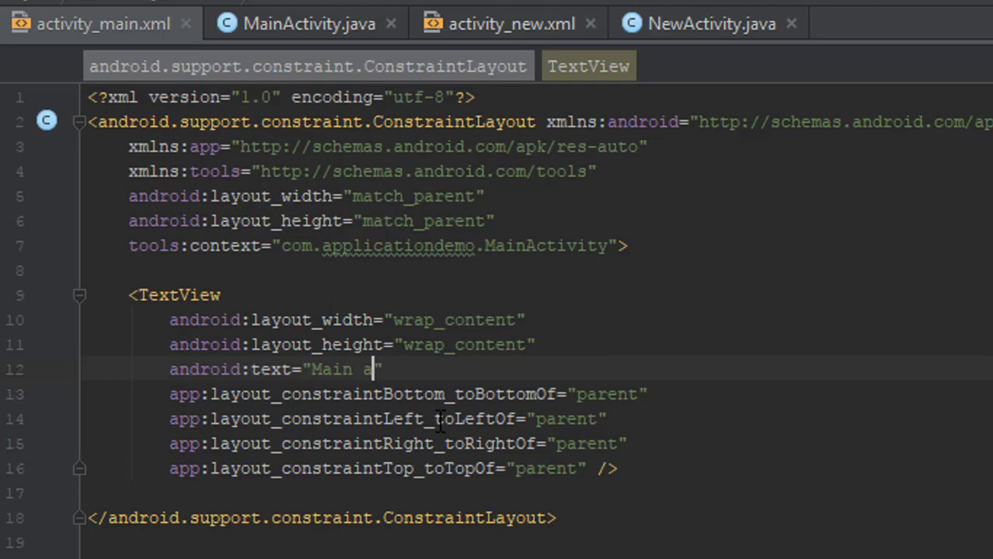
{"action": "type", "text": "ctivity"}
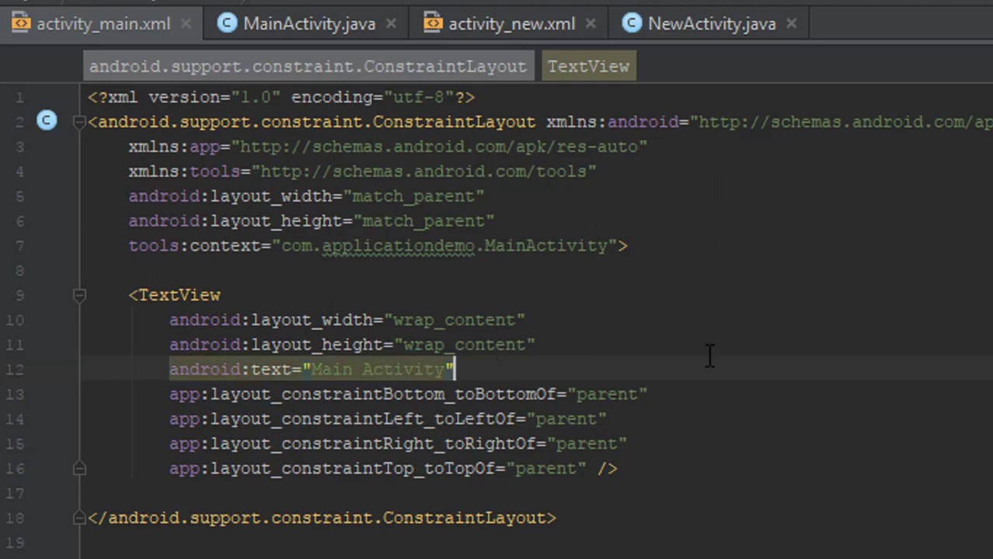
{"action": "left_click", "coordinate": [281, 488]}
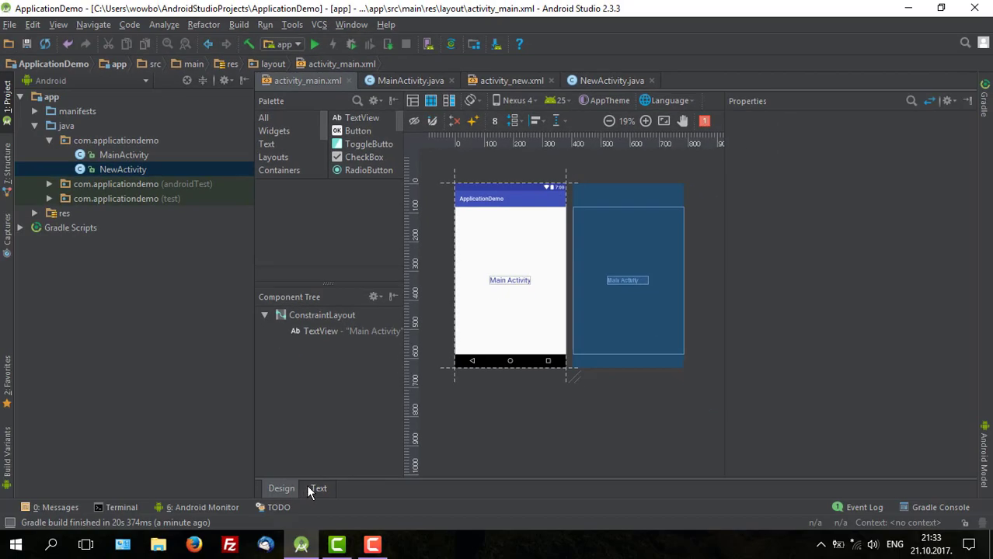
Return to the XML source views of the main and NewActivity layouts.
{"action": "left_click", "coordinate": [508, 81]}
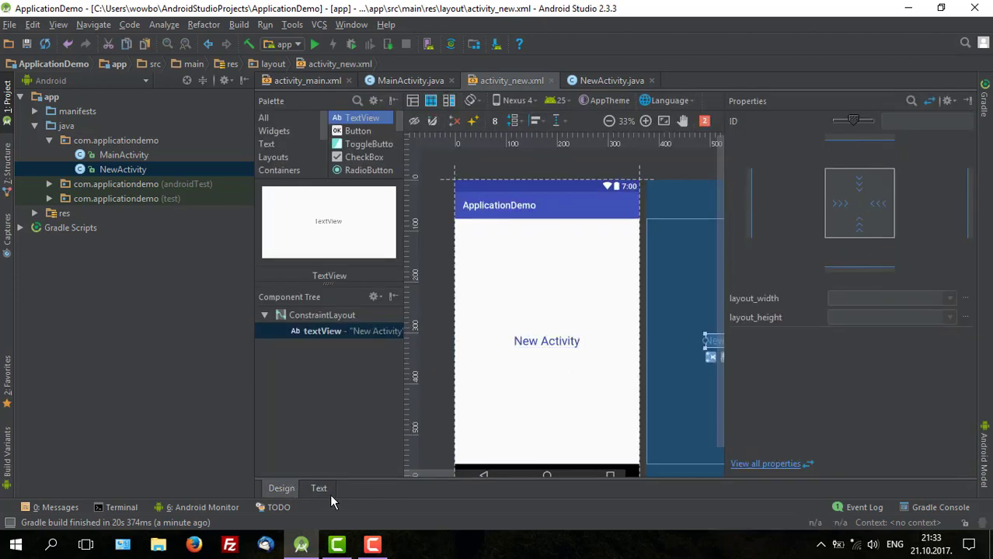
{"action": "left_click", "coordinate": [319, 488]}
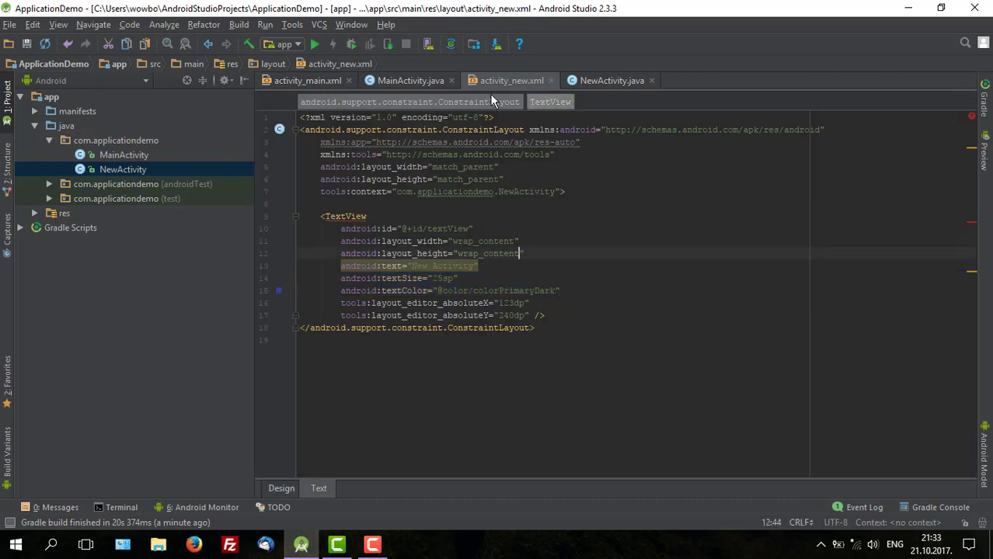
{"action": "left_click", "coordinate": [407, 80]}
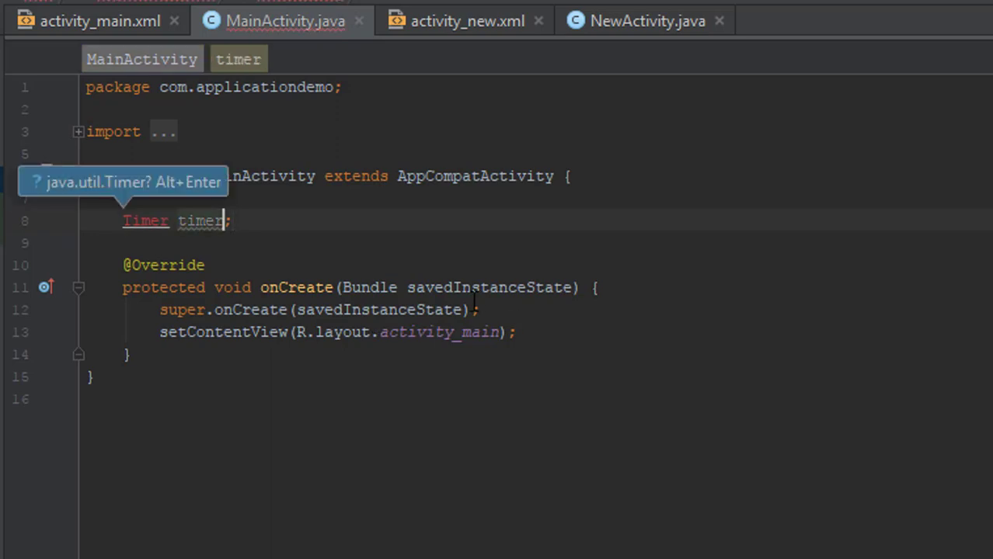
Import java.util.Timer and create timer = new Timer() in onCreate, beginning a schedule call.
{"action": "key", "text": "Alt+Enter"}
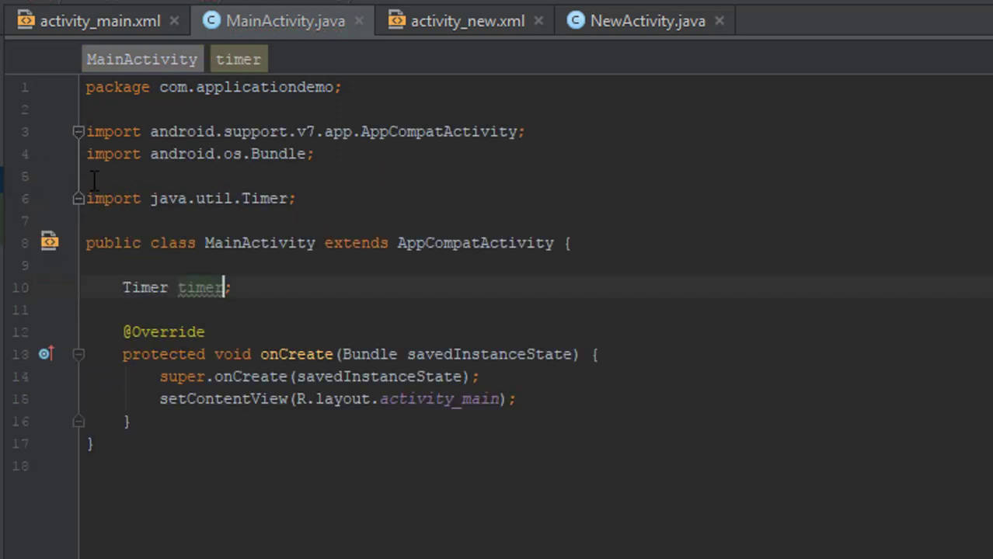
{"action": "left_click", "coordinate": [514, 399]}
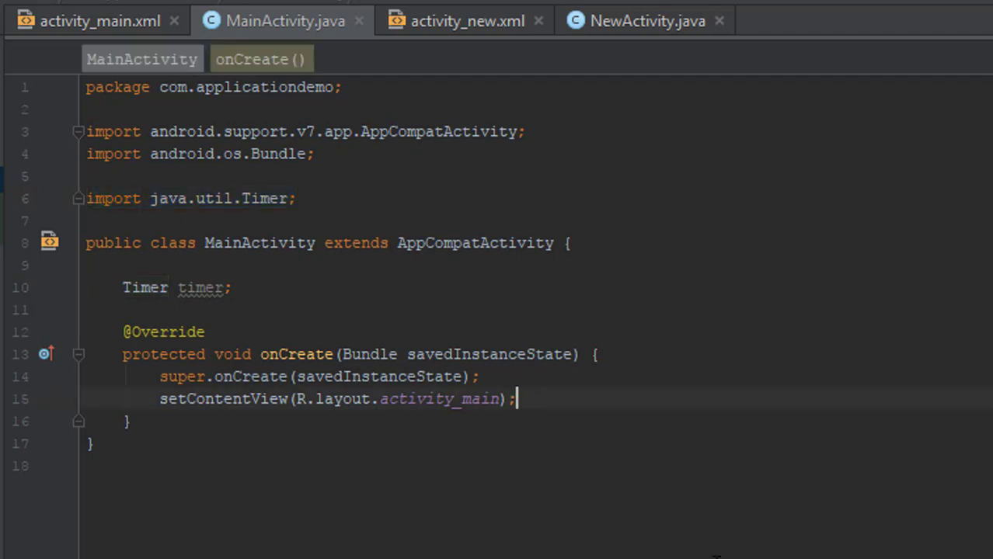
{"action": "type", "text": "timer"}
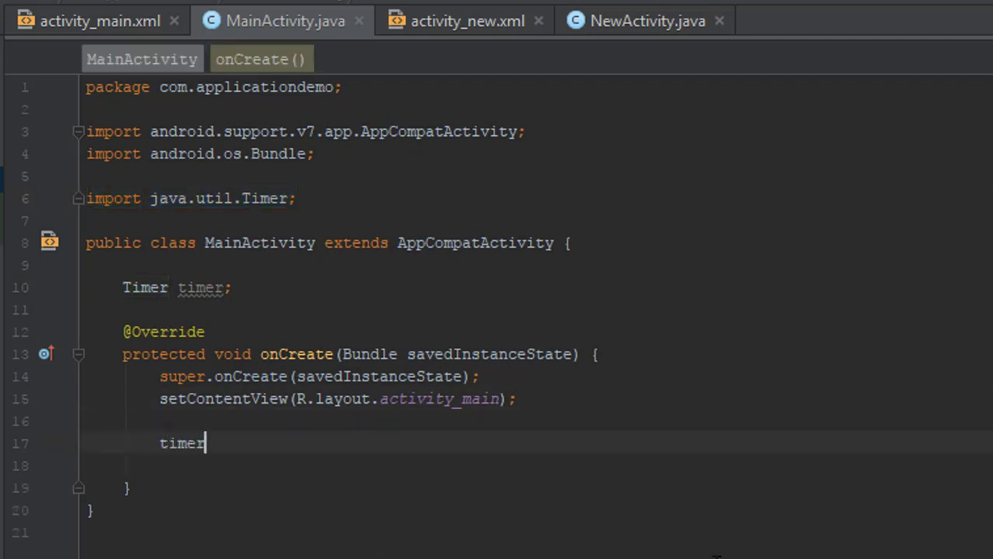
{"action": "type", "text": "= ne"}
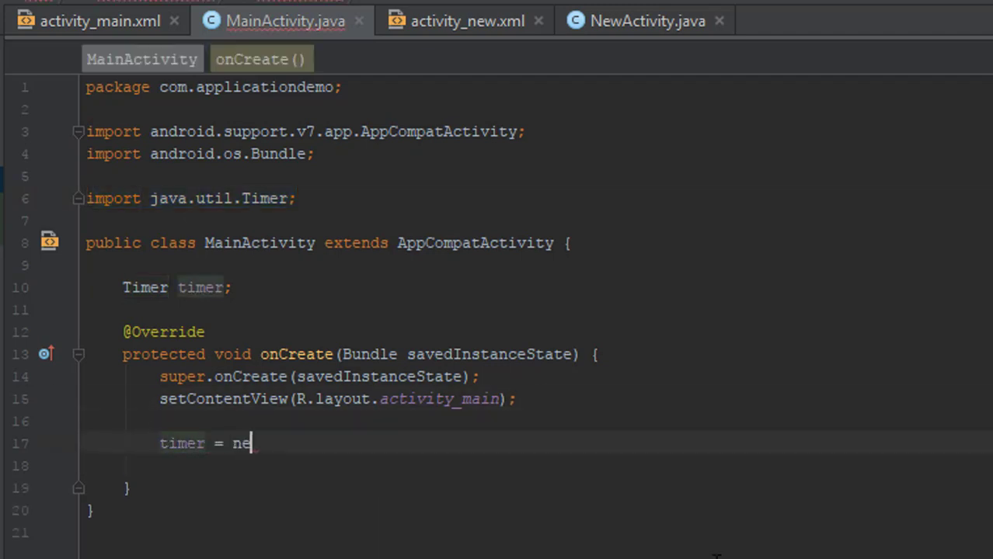
{"action": "type", "text": "w Timer"}
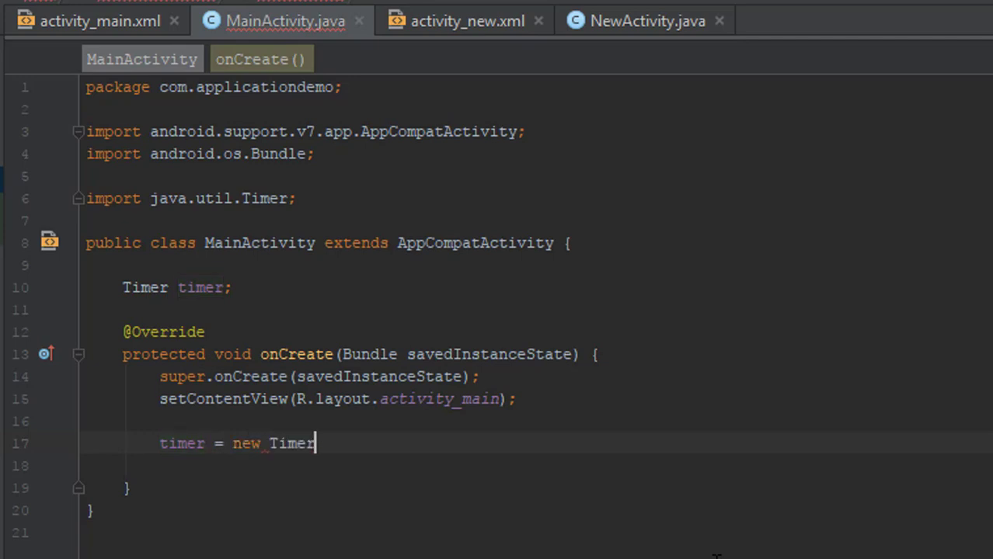
{"action": "type", "text": "();"}
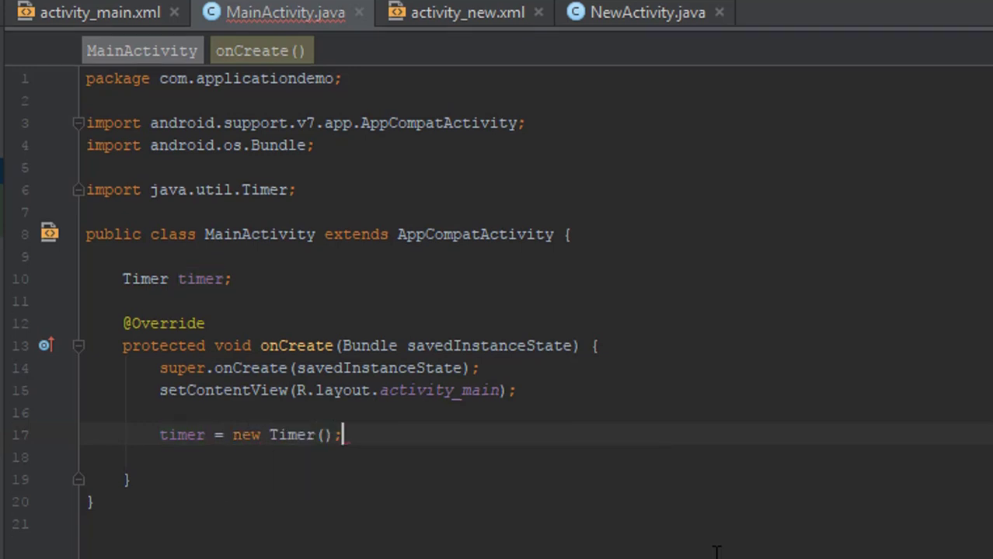
{"action": "type", "text": "timer.schedule();"}
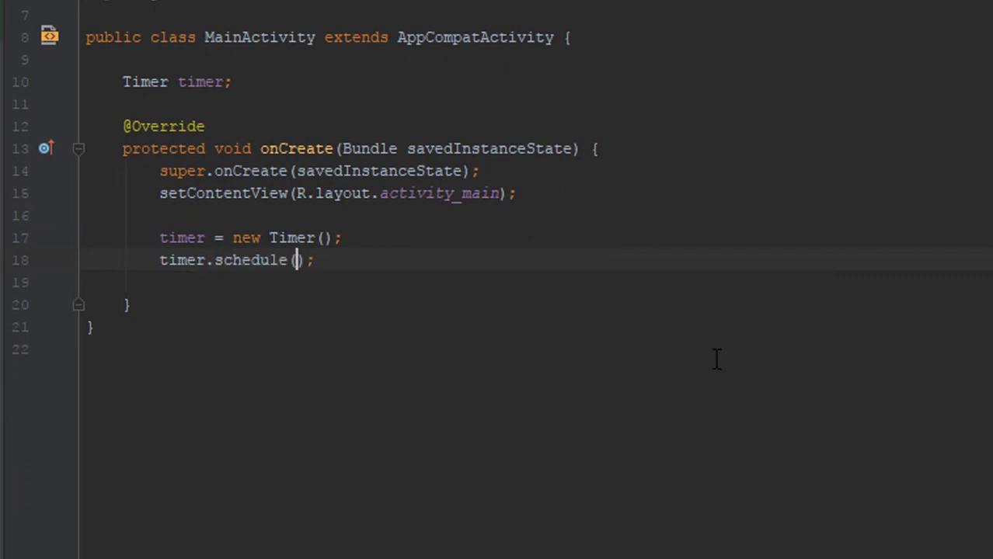
Pass an anonymous TimerTask with a run() method and a 5000 ms delay to timer.schedule.
{"action": "type", "text": "new"}
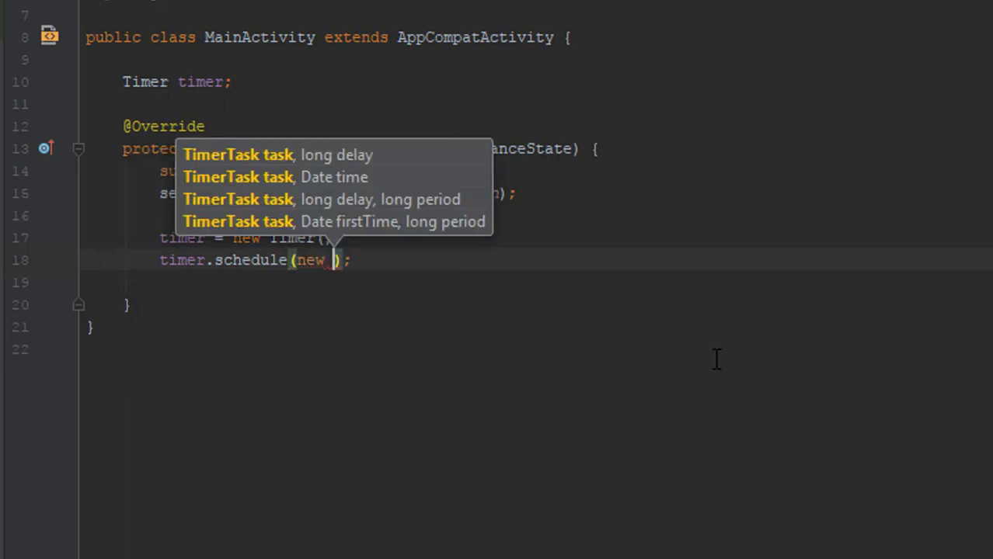
{"action": "left_click", "coordinate": [237, 155]}
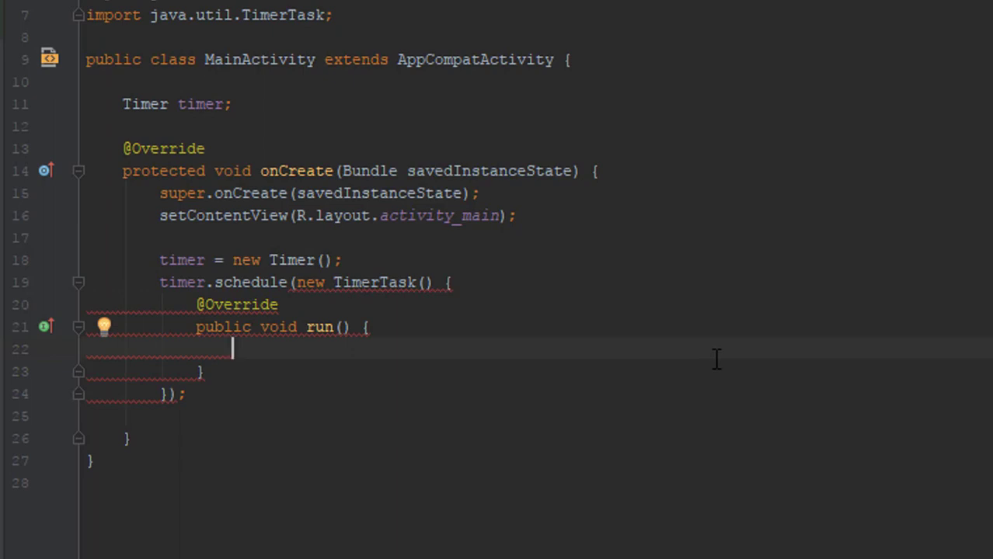
{"action": "left_click", "coordinate": [163, 393]}
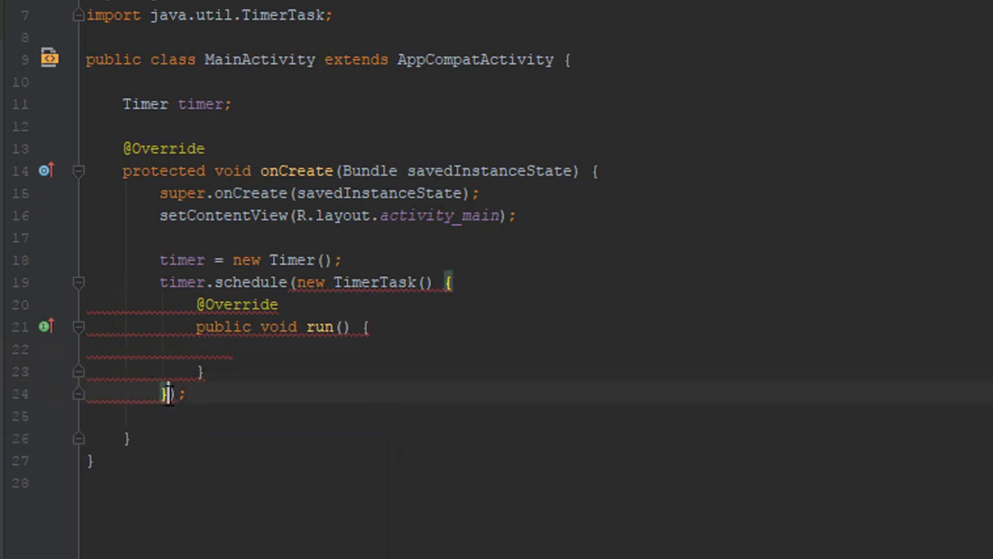
{"action": "type", "text": ", 5"}
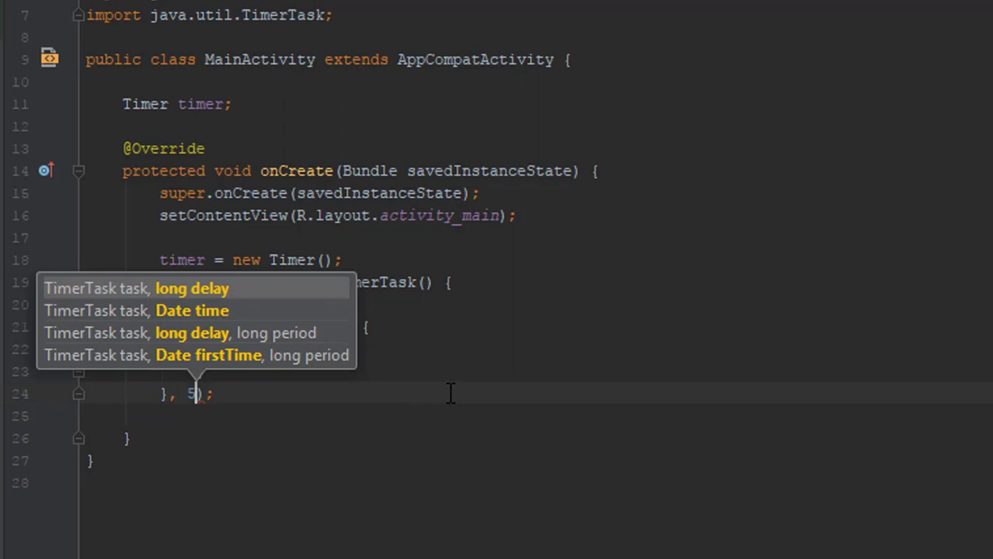
{"action": "type", "text": "000"}
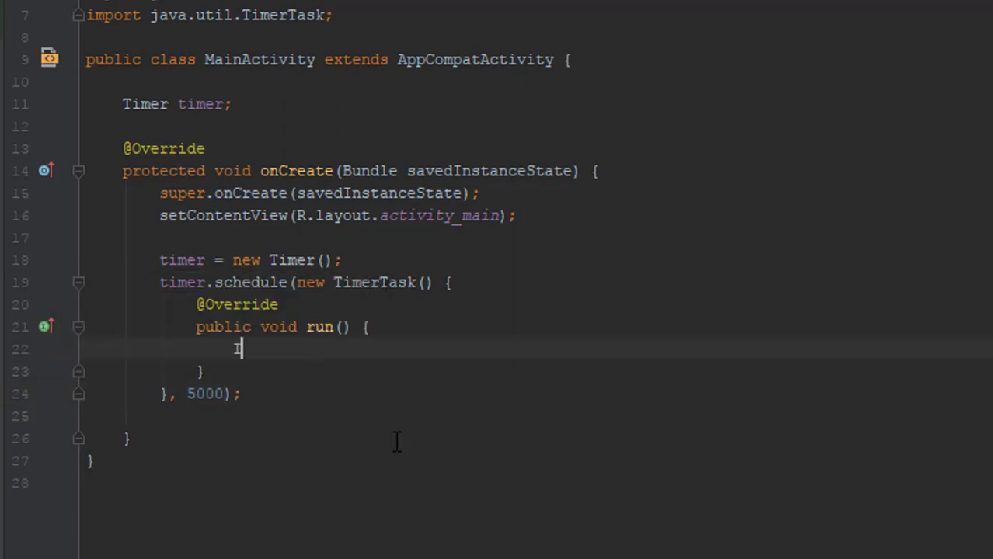
{"action": "type", "text": "Intent intent = new I"}
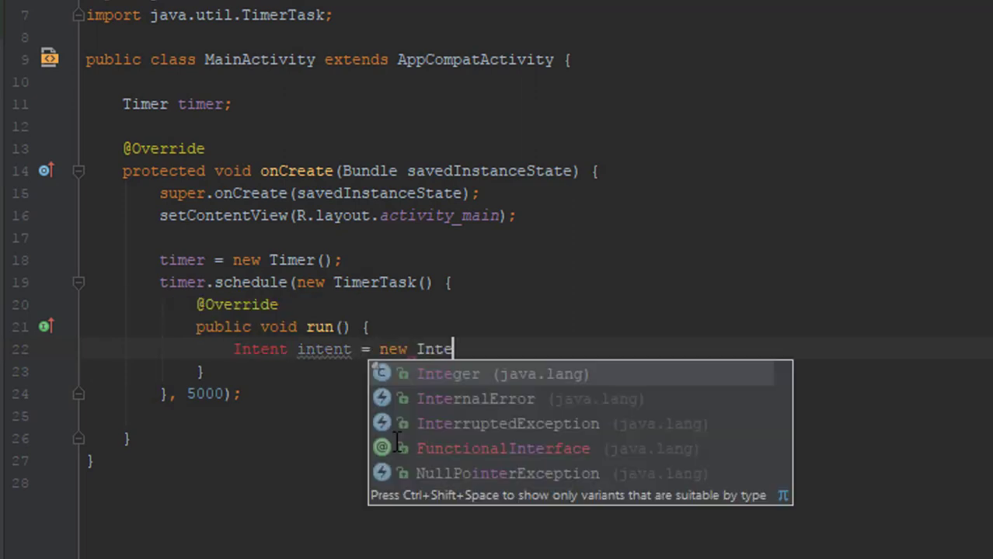
In run(), create an Intent from MainActivity.this to NewActivity, startActivity(intent) and finish().
{"action": "type", "text": "nt"}
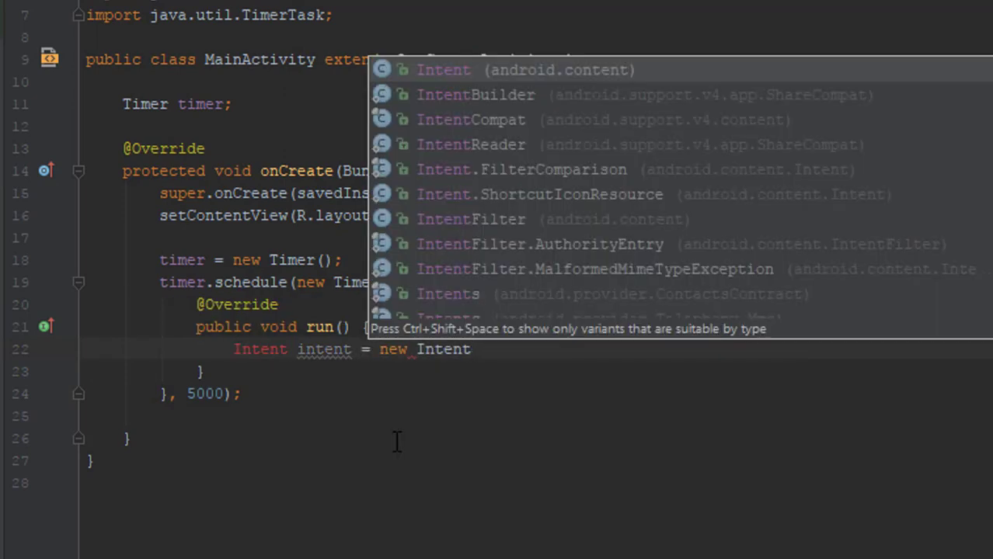
{"action": "left_click", "coordinate": [443, 69]}
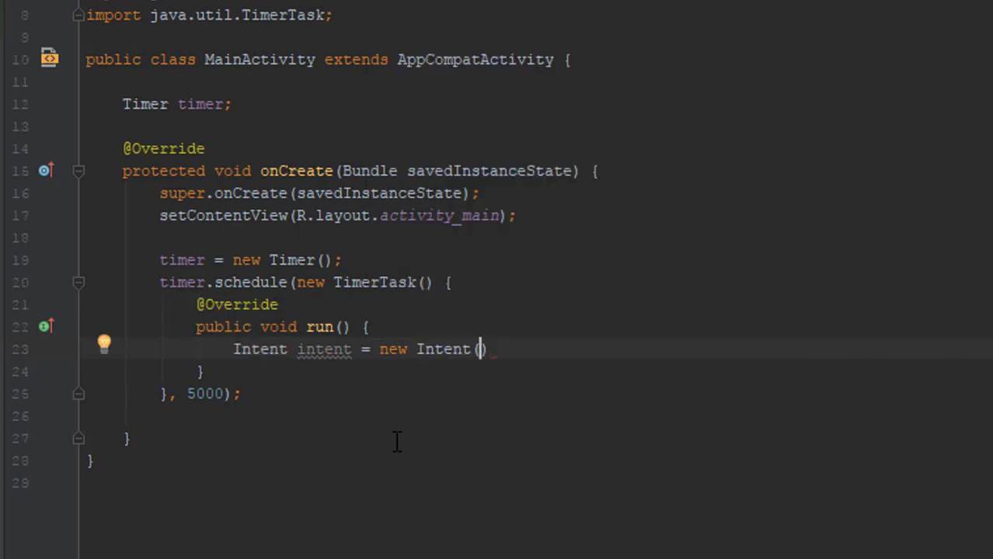
{"action": "type", "text": "MainActivity.th"}
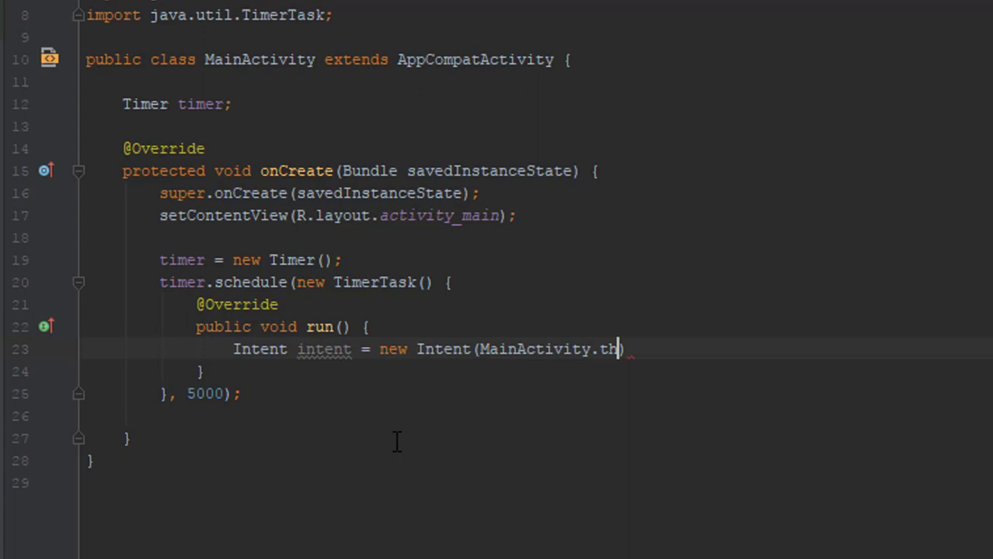
{"action": "type", "text": "is, NewActivity.class"}
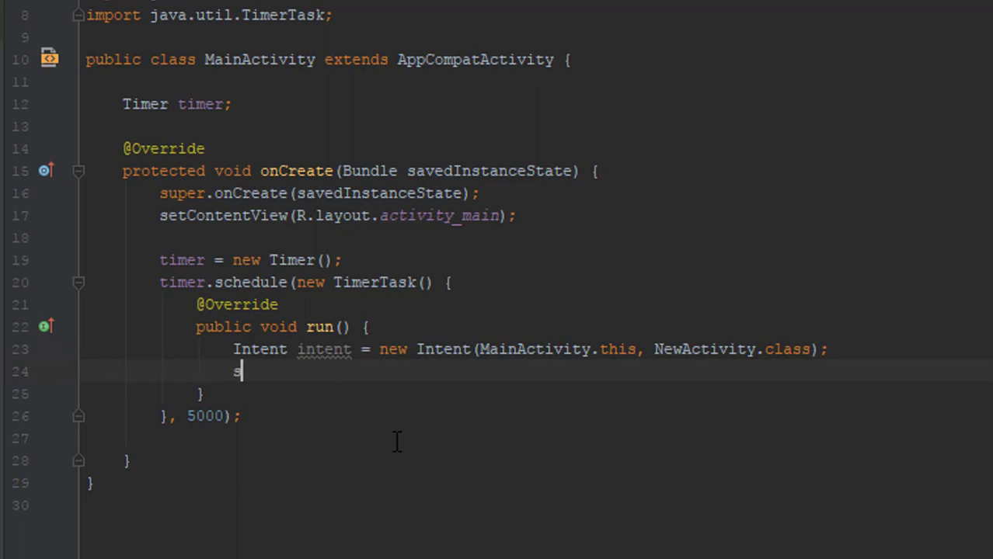
{"action": "type", "text": "tartAc"}
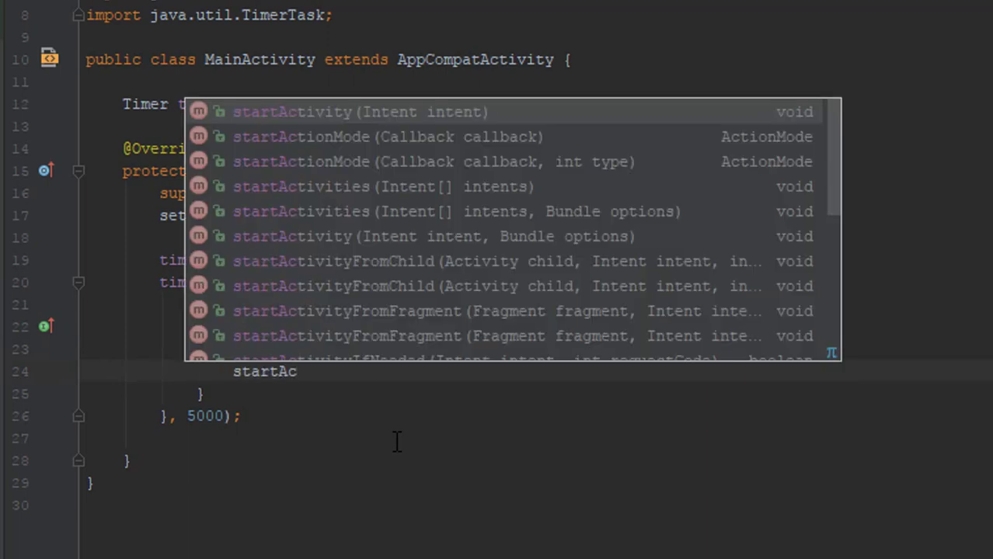
{"action": "left_click", "coordinate": [293, 112]}
{"action": "type", "text": "fini"}
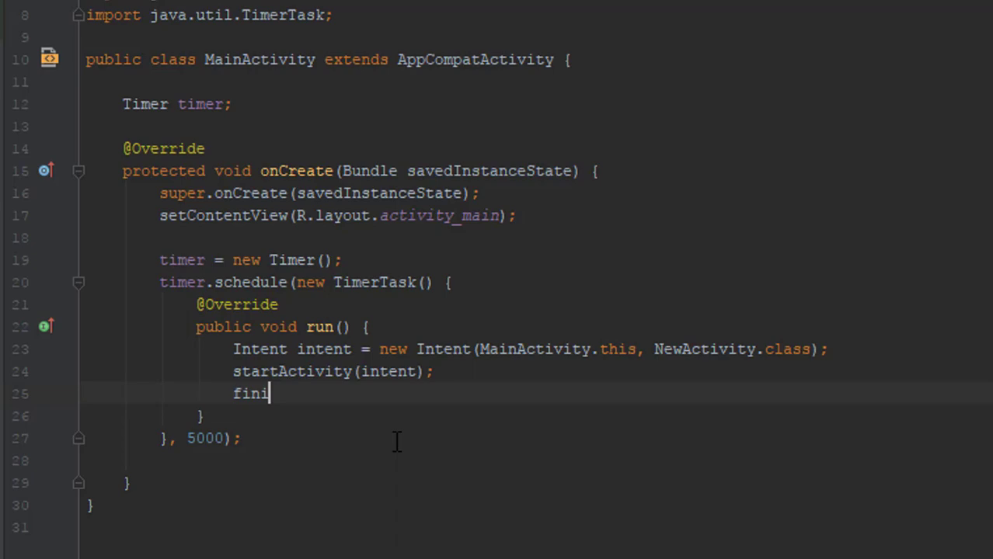
{"action": "type", "text": "sh();"}
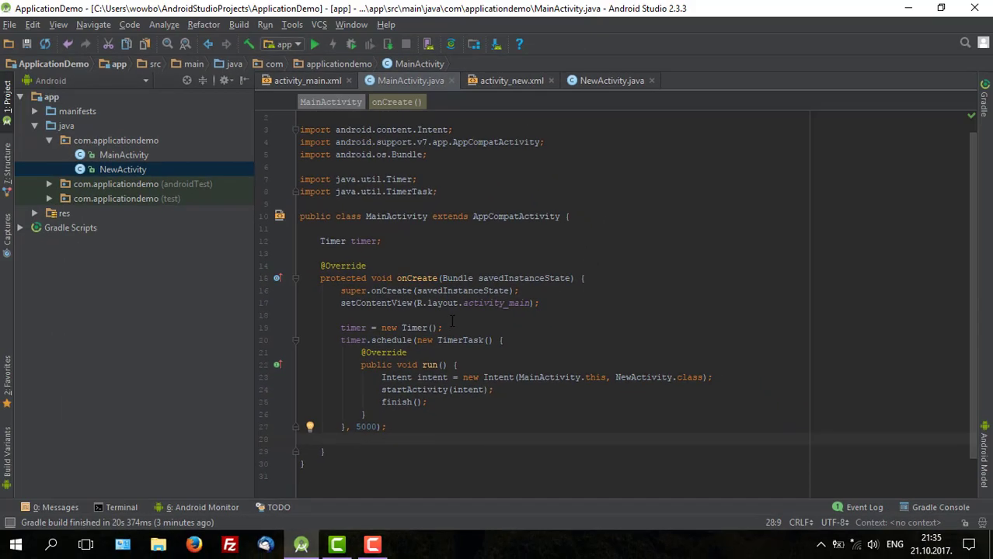
Run the app on the Nexus 5 virtual device.
{"action": "left_click", "coordinate": [303, 43]}
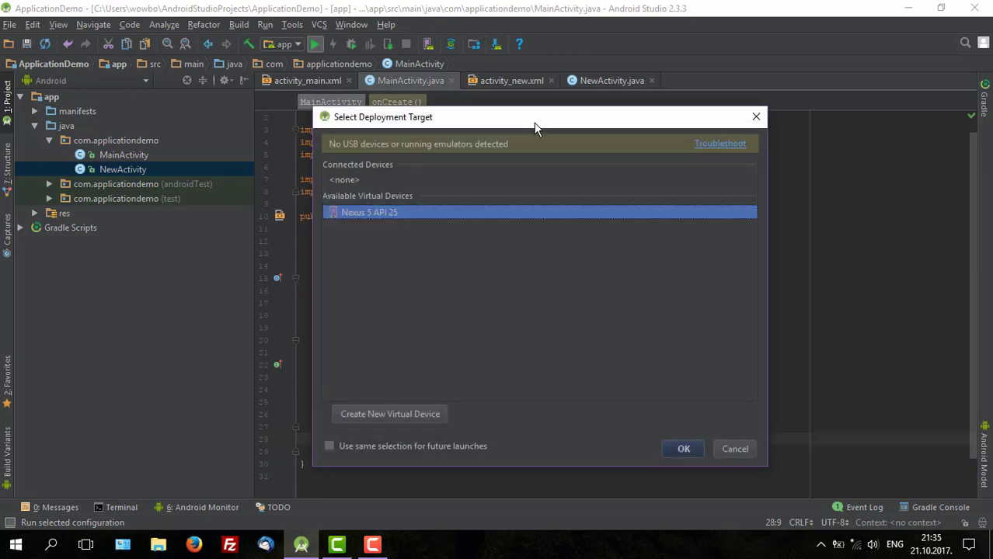
{"action": "left_click", "coordinate": [682, 449]}
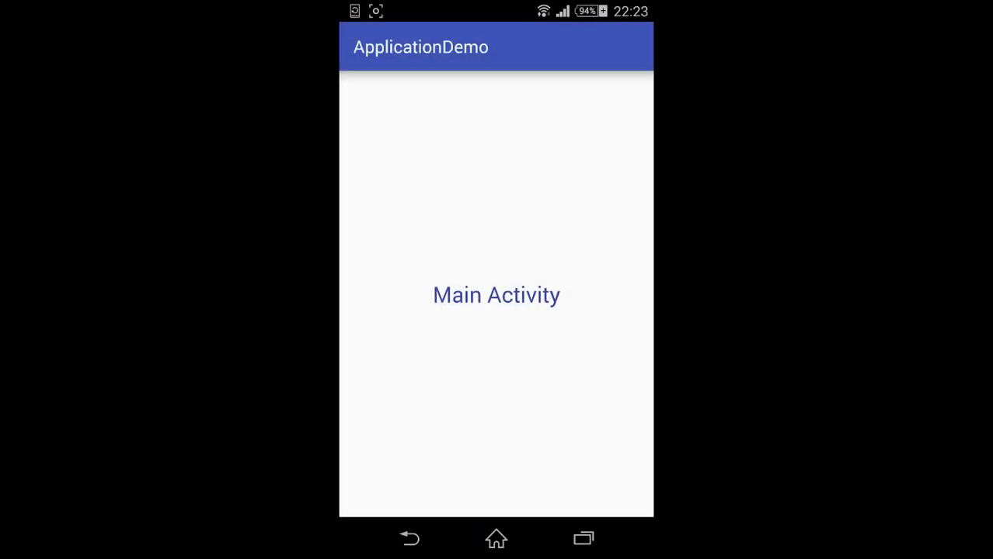